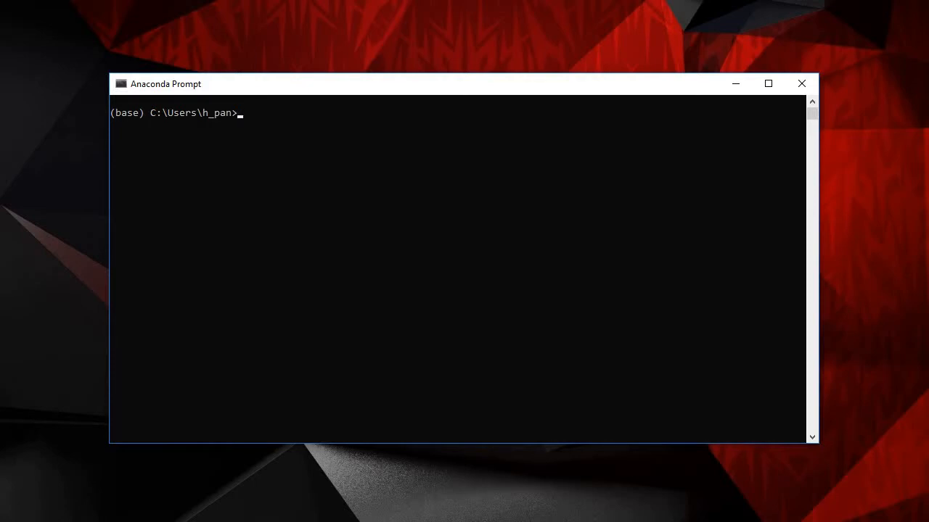
Activate the tensorflow-gpu conda environment.
{"action": "type", "text": "activate"}
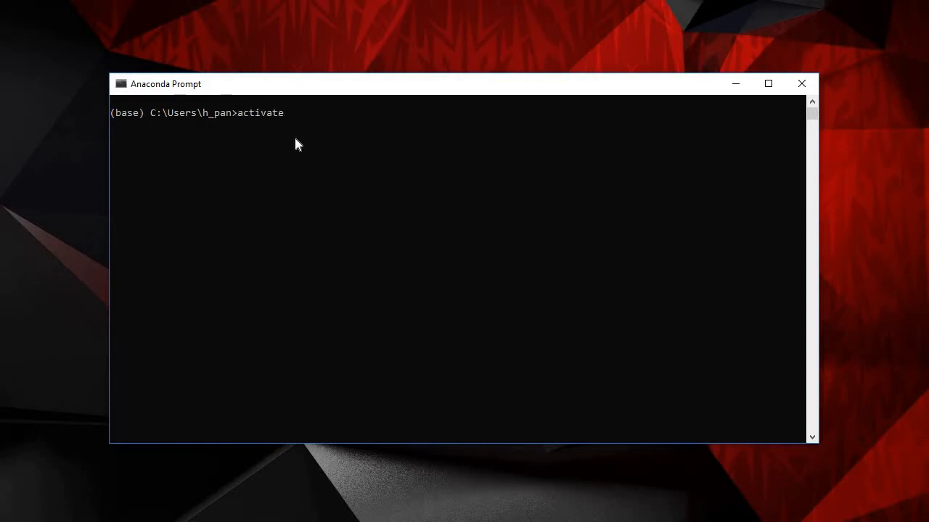
{"action": "type", "text": "tensorf"}
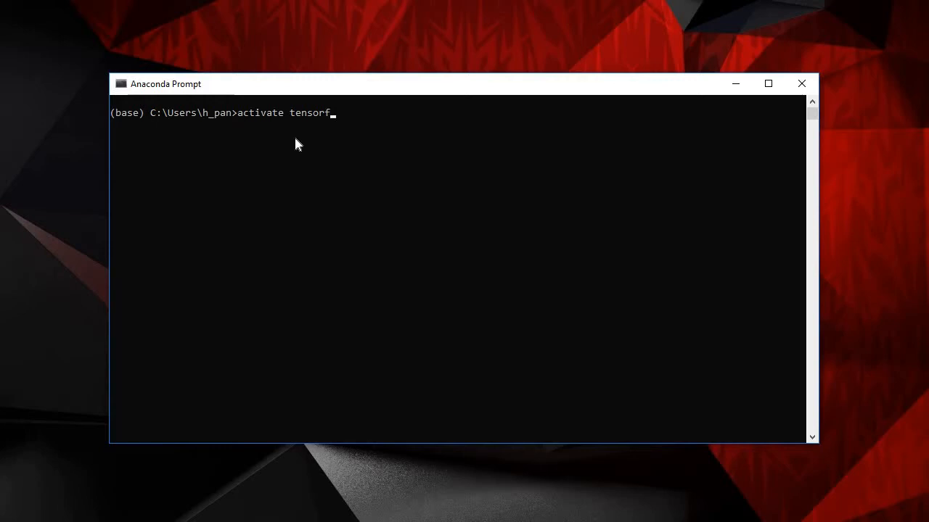
{"action": "type", "text": "low-gp"}
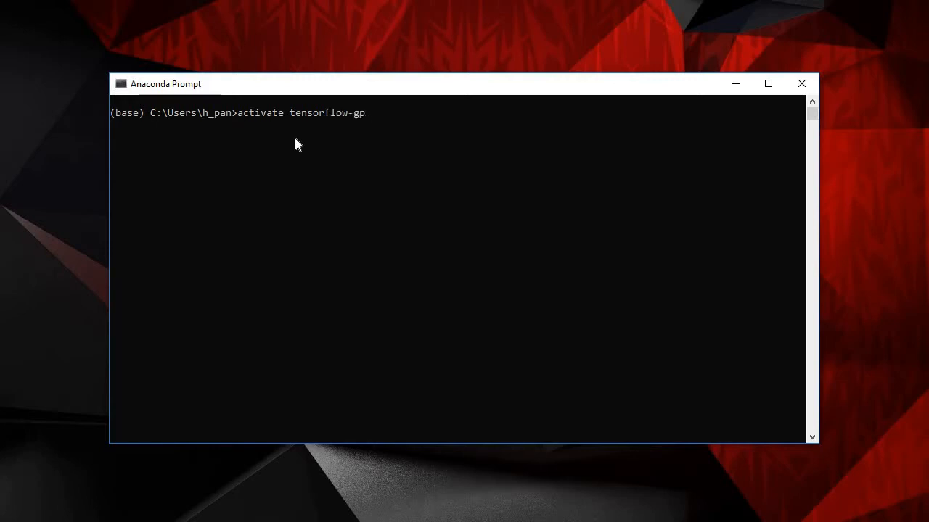
{"action": "key", "text": "Return"}
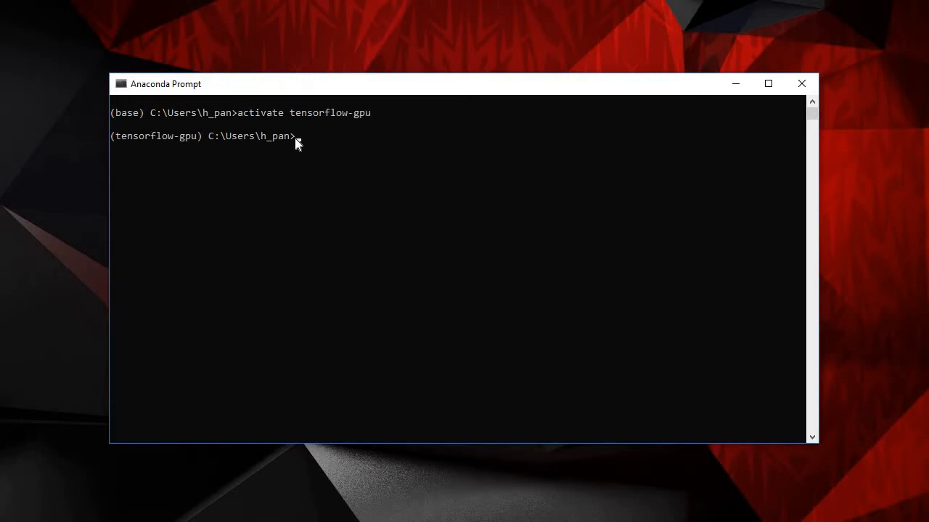
List the environment's installed packages with pip, then launch Spyder from it.
{"action": "type", "text": "pip"}
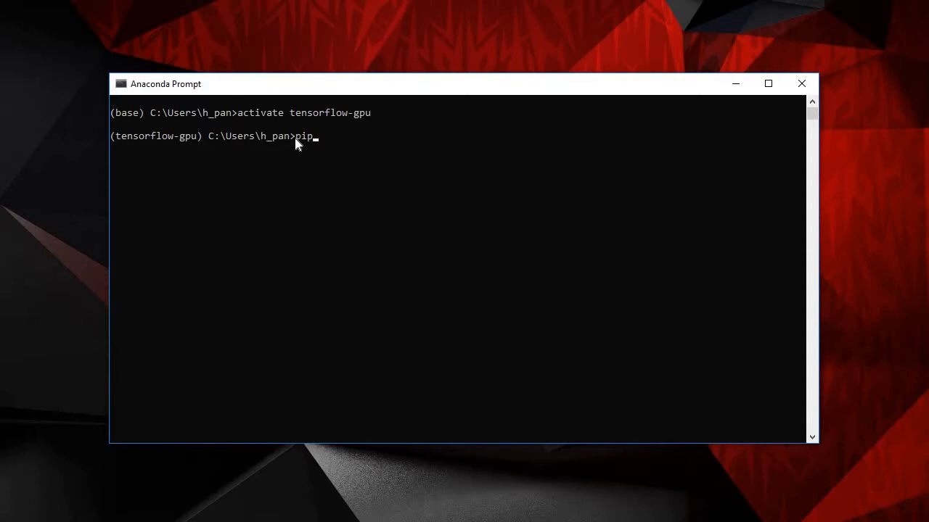
{"action": "type", "text": "lis"}
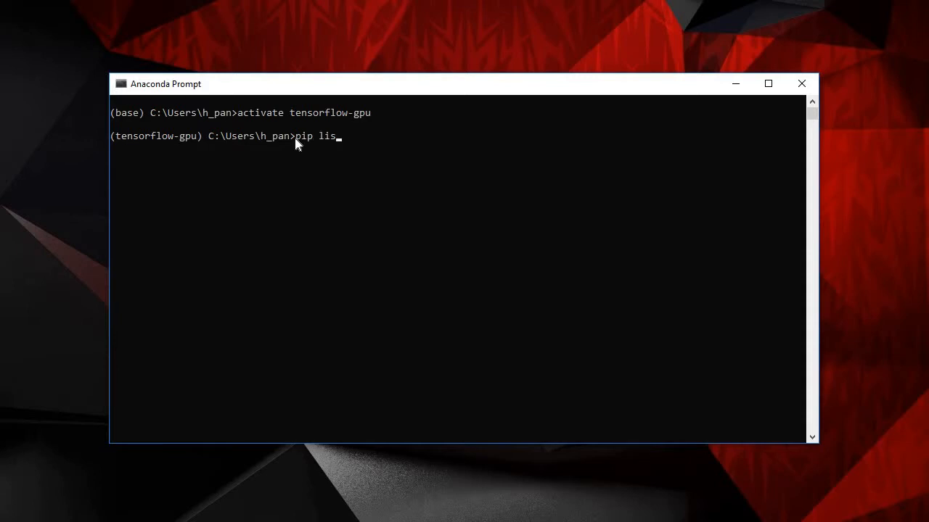
{"action": "key", "text": "Return"}
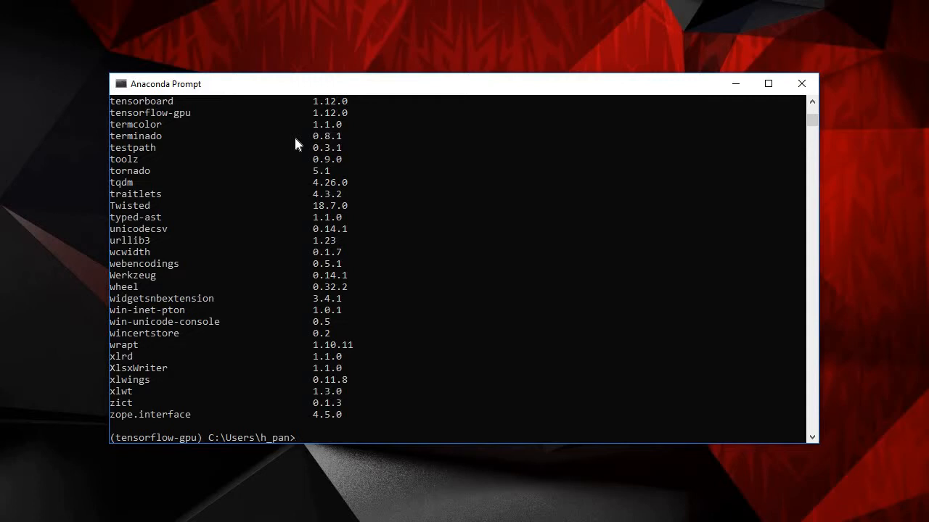
{"action": "type", "text": "spyder"}
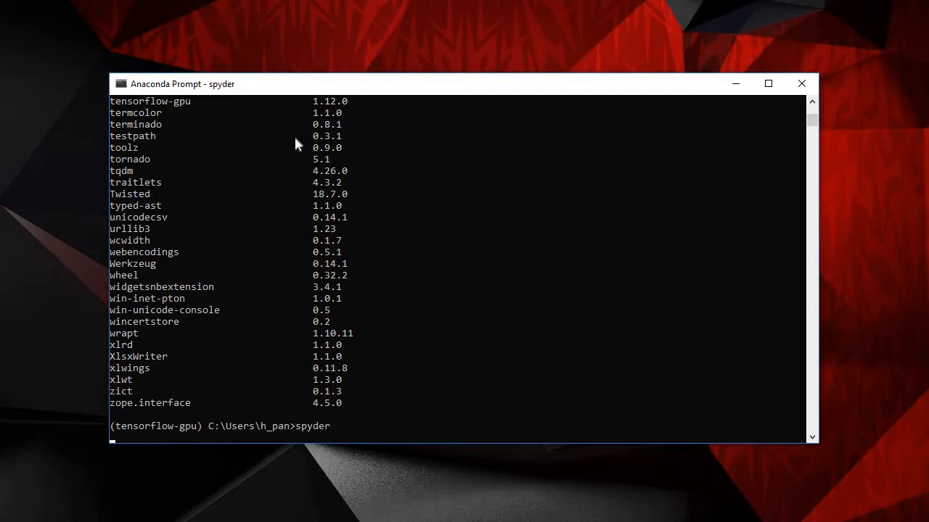
{"action": "key", "text": "Return"}
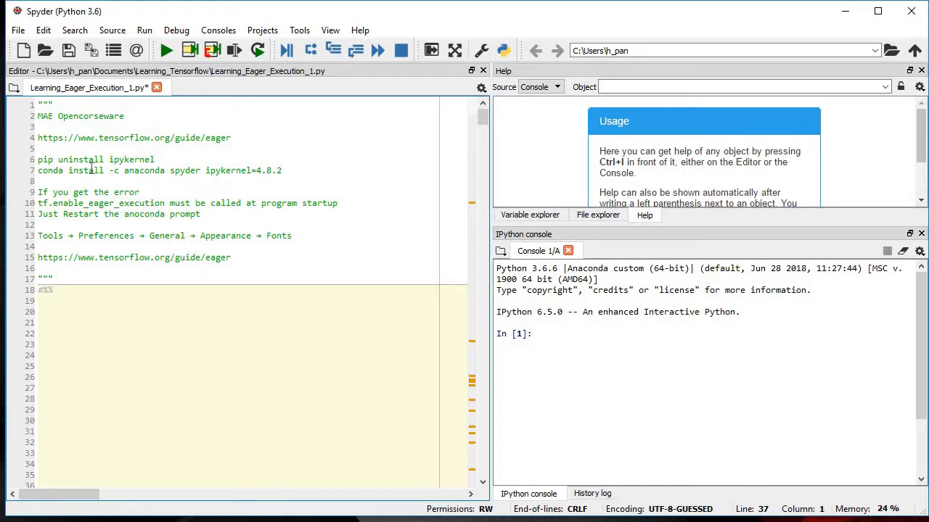
{"action": "mouse_move", "coordinate": [275, 166]}
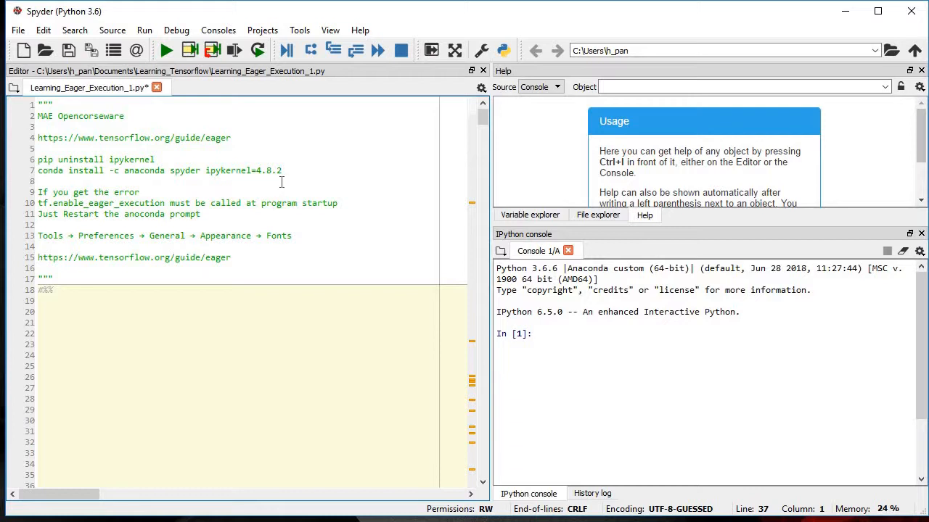
{"action": "mouse_move", "coordinate": [281, 182]}
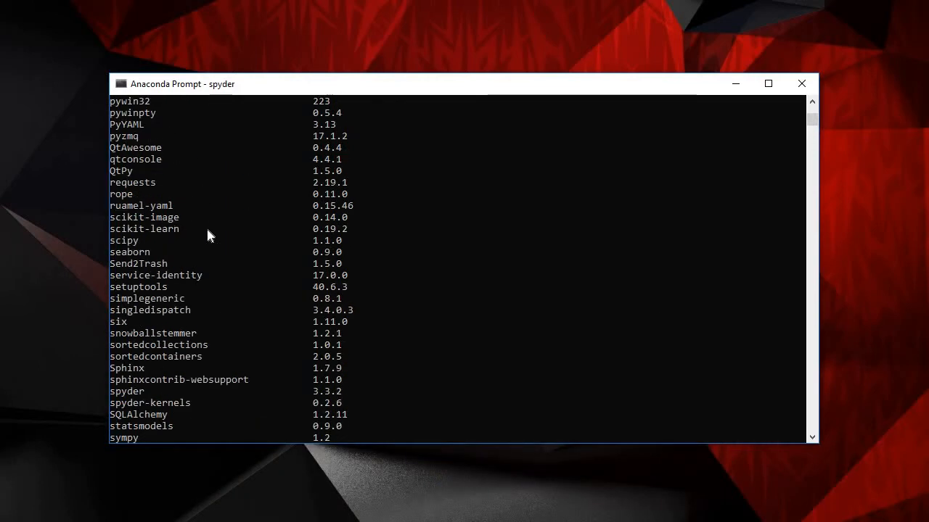
{"action": "scroll", "scroll_direction": "up", "scroll_amount": 3}
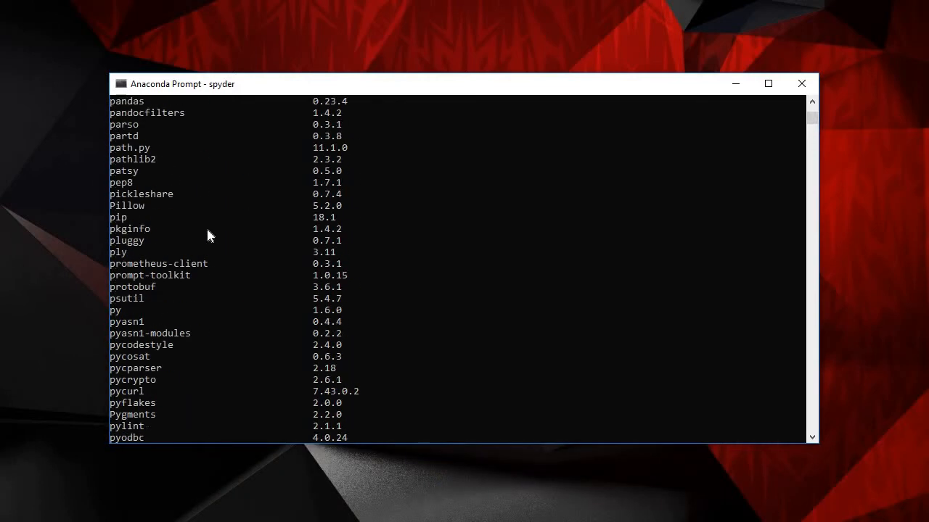
{"action": "scroll", "scroll_direction": "up", "scroll_amount": 3}
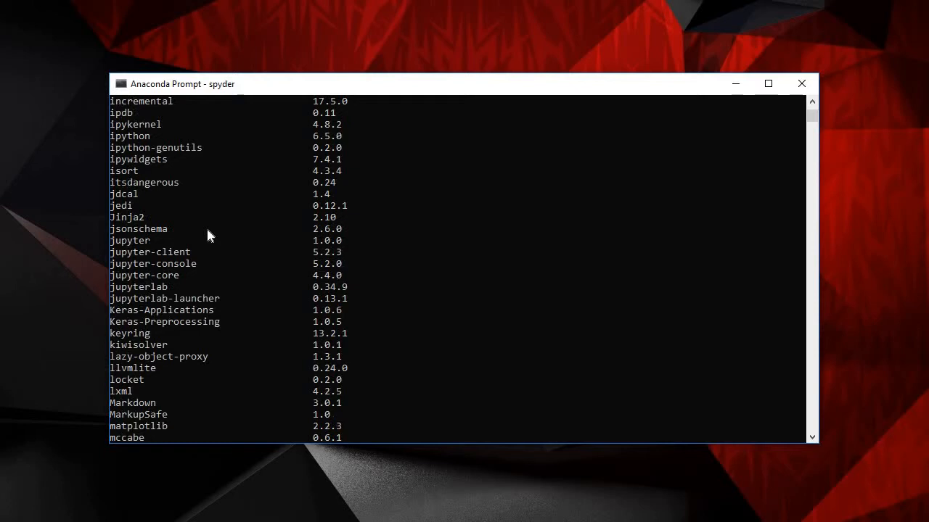
{"action": "scroll", "scroll_direction": "up", "scroll_amount": 3}
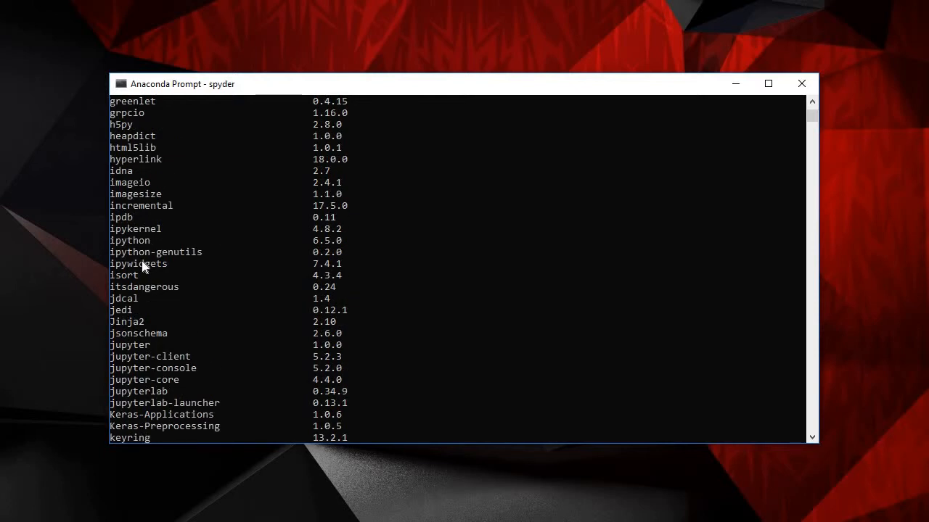
{"action": "mouse_move", "coordinate": [316, 239]}
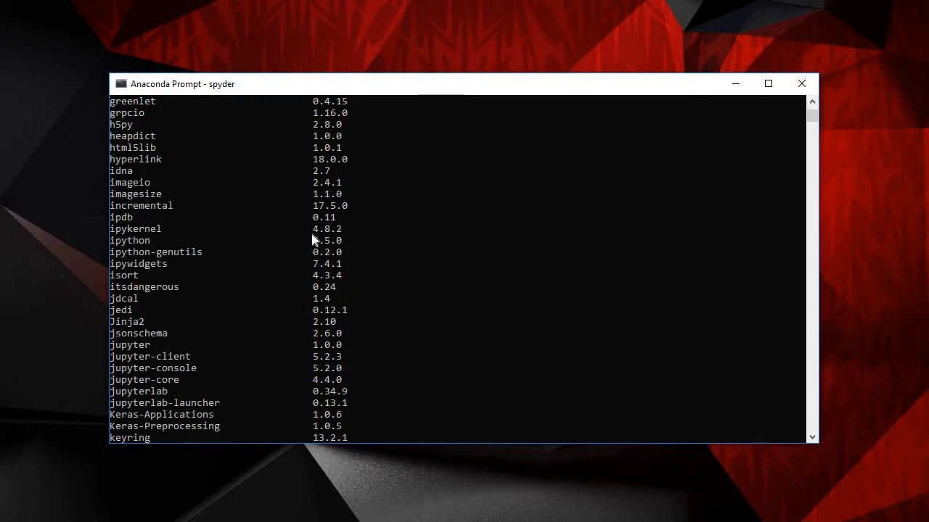
{"action": "mouse_move", "coordinate": [270, 316]}
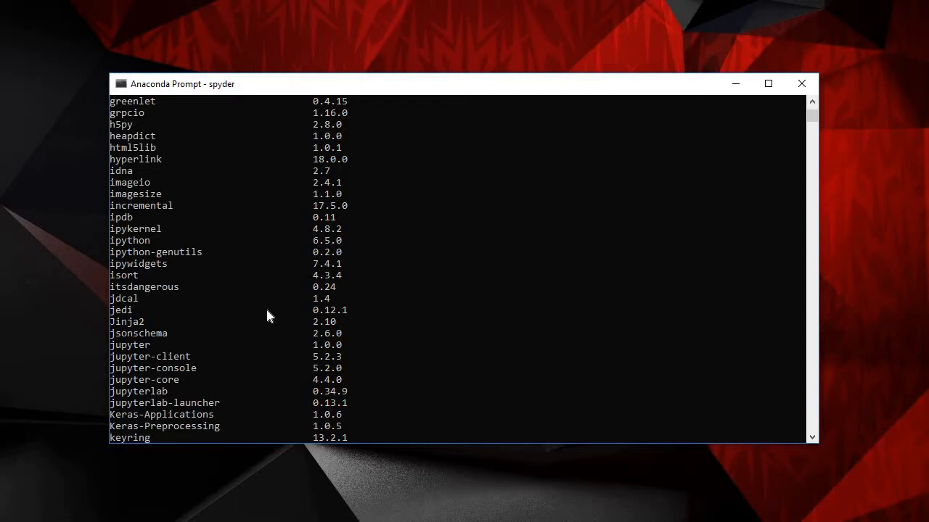
{"action": "scroll", "scroll_direction": "down", "scroll_amount": 3}
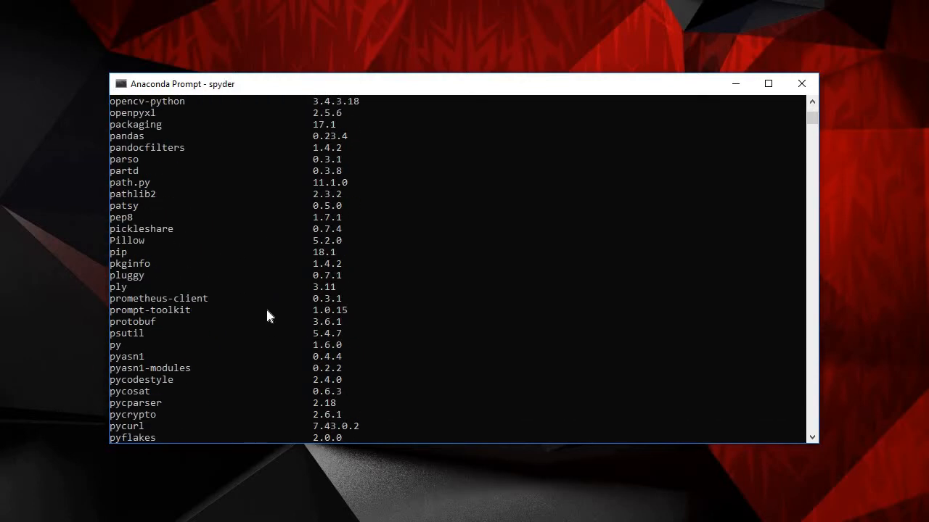
{"action": "scroll", "scroll_direction": "down", "scroll_amount": 3}
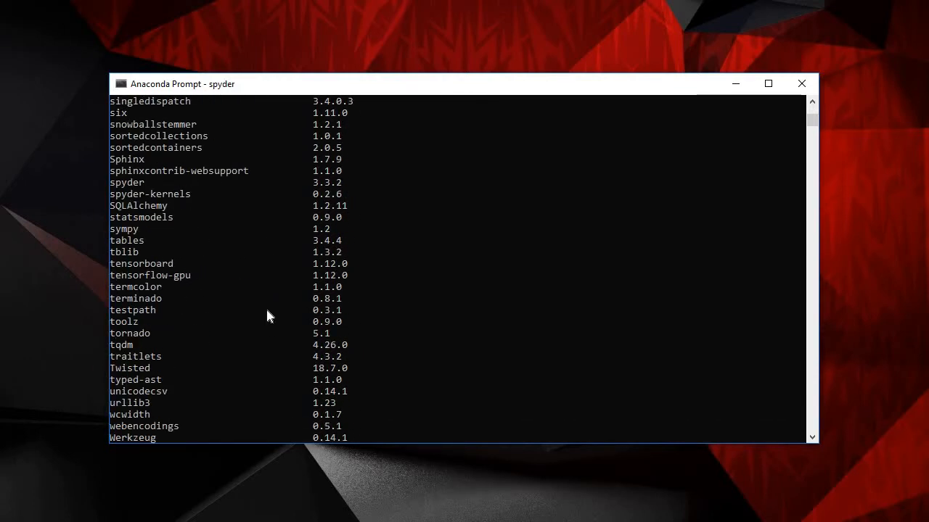
{"action": "scroll", "scroll_direction": "down", "scroll_amount": 3}
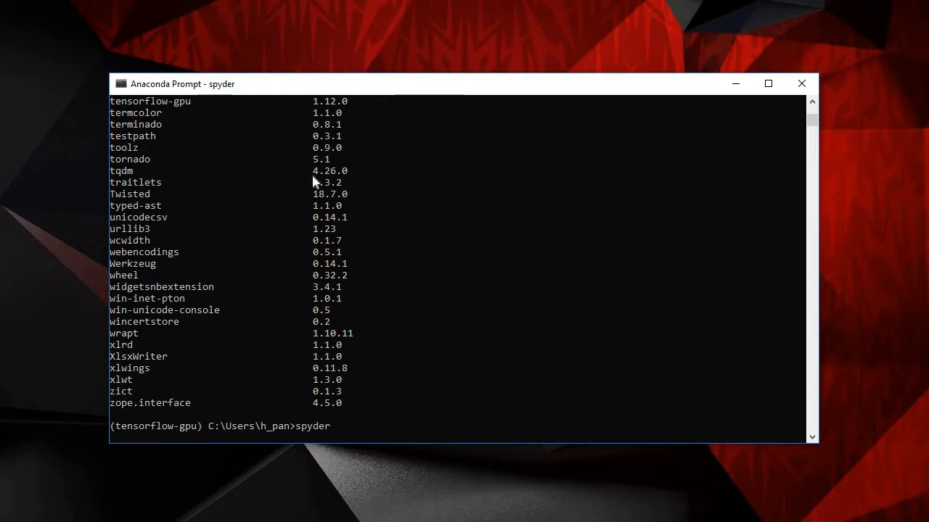
{"action": "mouse_move", "coordinate": [317, 111]}
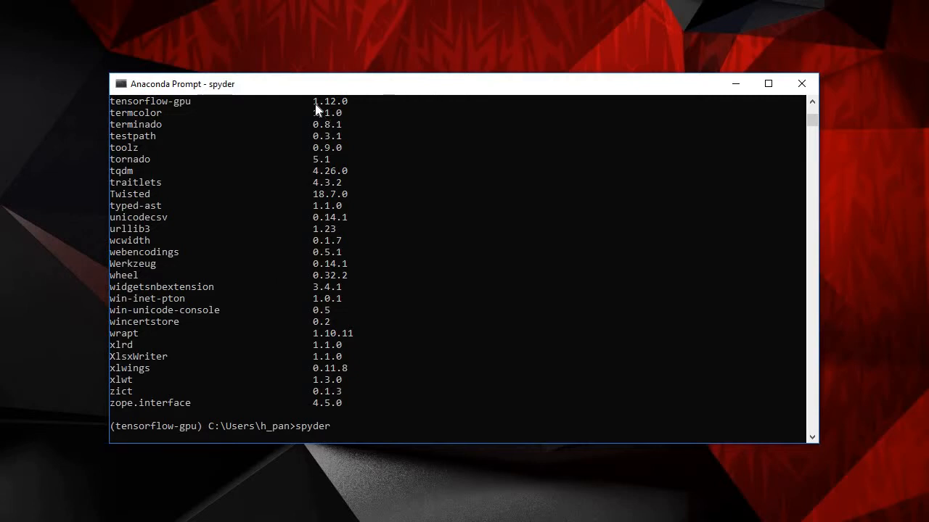
{"action": "mouse_move", "coordinate": [206, 371]}
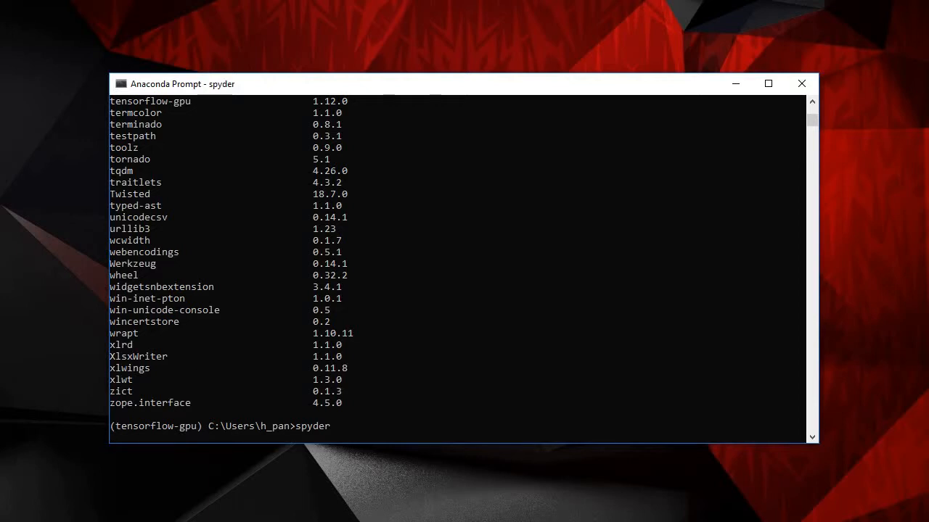
{"action": "key", "text": "Return"}
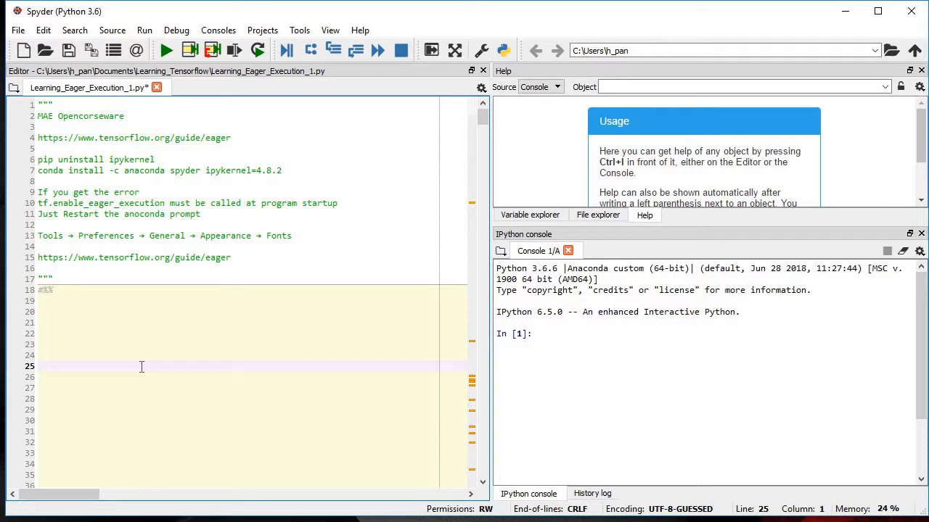
Run the hello-world TensorFlow session cell so it executes in the IPython console.
{"action": "scroll", "scroll_direction": "down", "scroll_amount": 3}
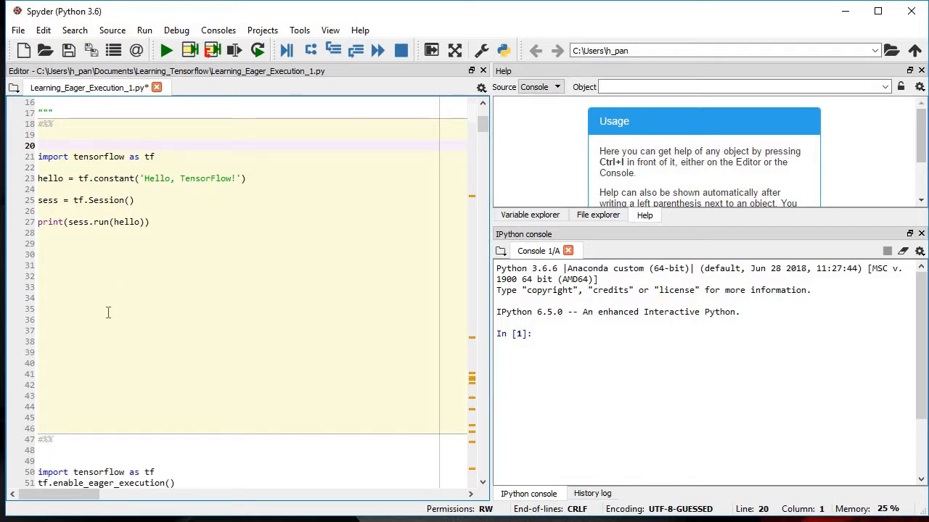
{"action": "left_click", "coordinate": [142, 374]}
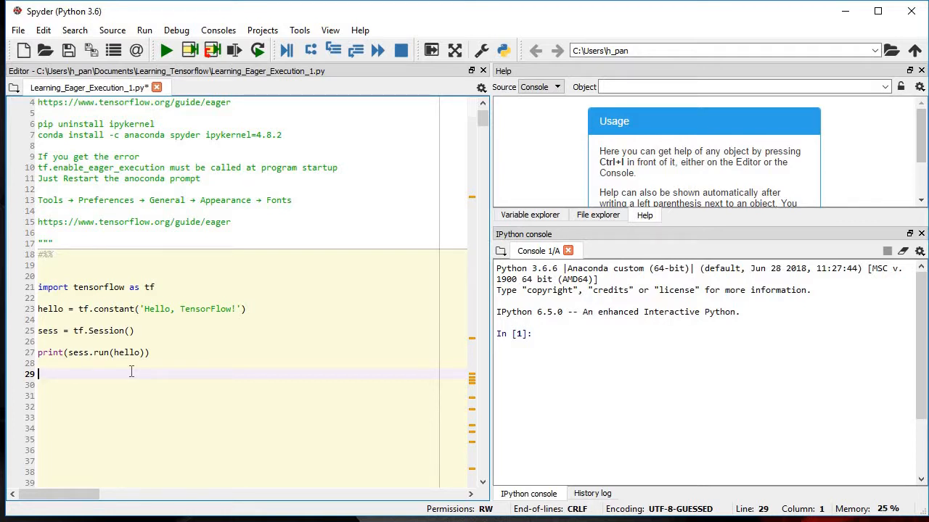
{"action": "left_click", "coordinate": [165, 50]}
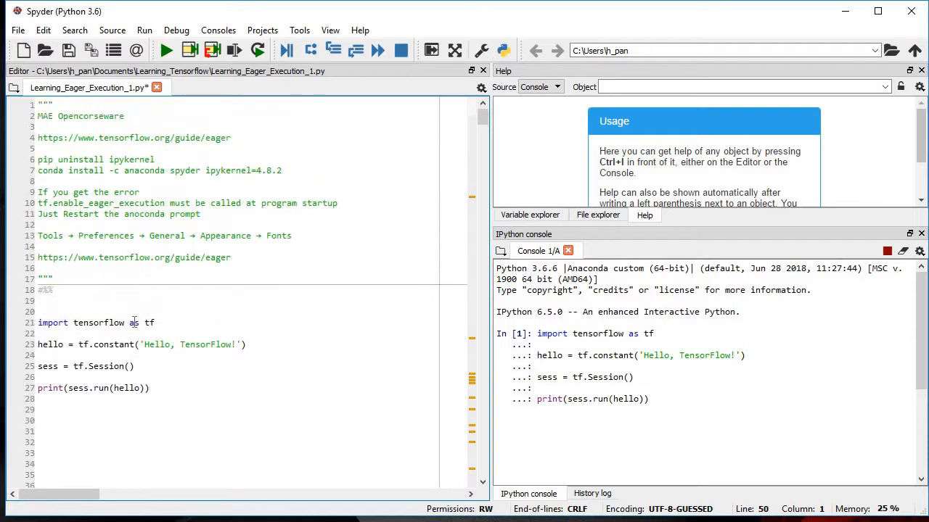
{"action": "left_click", "coordinate": [165, 49]}
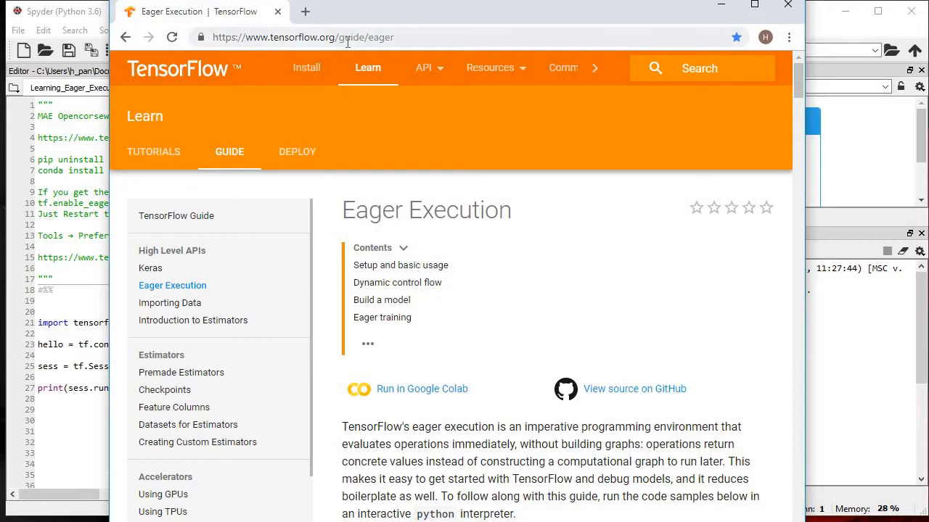
{"action": "mouse_move", "coordinate": [498, 392]}
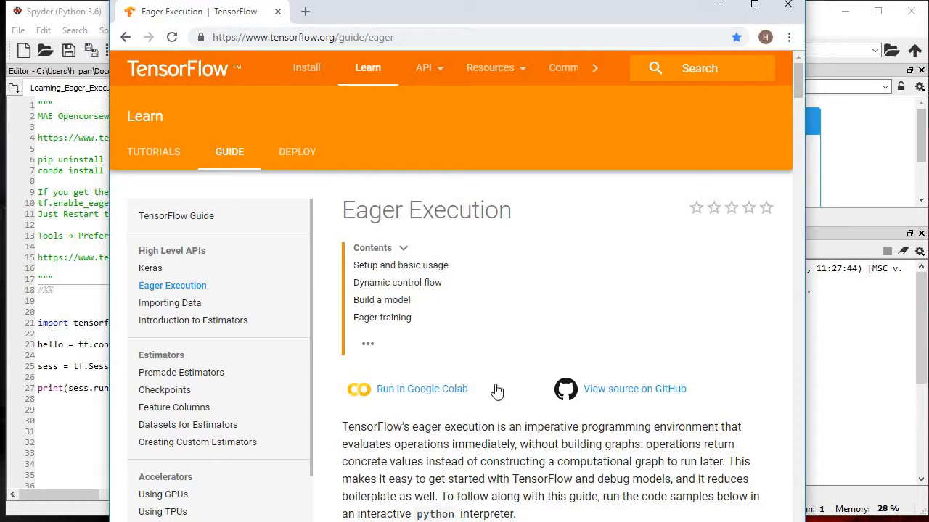
Scroll the Eager Execution guide to the tf.constant and tf.add examples and back.
{"action": "scroll", "scroll_direction": "down", "scroll_amount": 3}
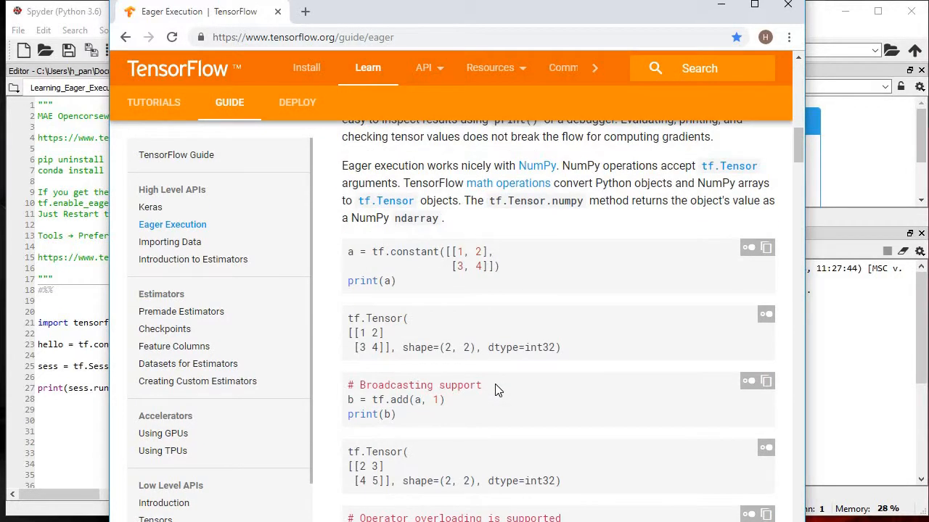
{"action": "scroll", "scroll_direction": "up", "scroll_amount": 3}
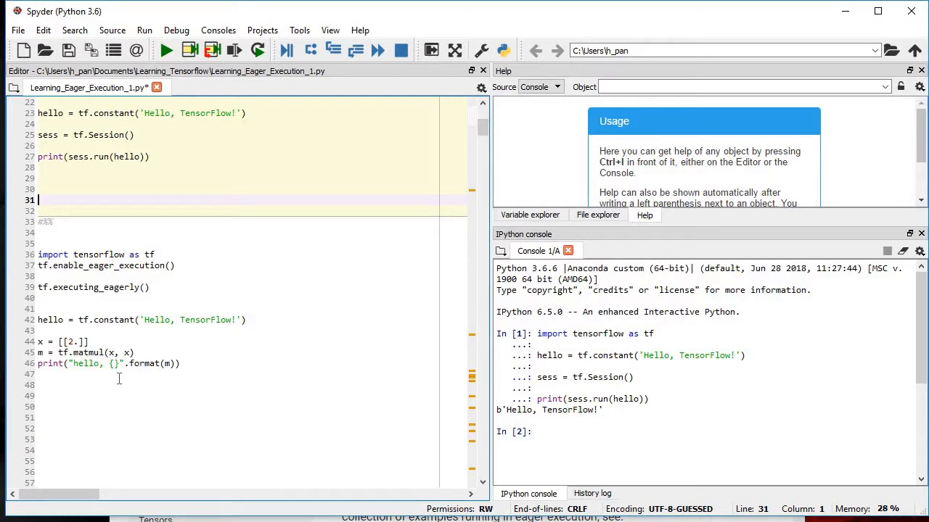
Run the eager hello/matmul cell, producing the ValueError about enabling eager execution at startup.
{"action": "scroll", "scroll_direction": "down", "scroll_amount": 3}
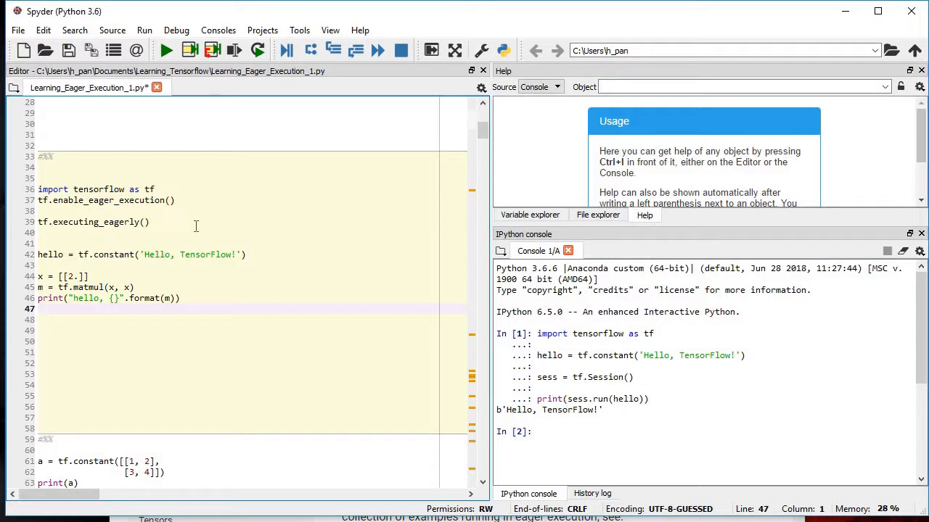
{"action": "mouse_move", "coordinate": [184, 331]}
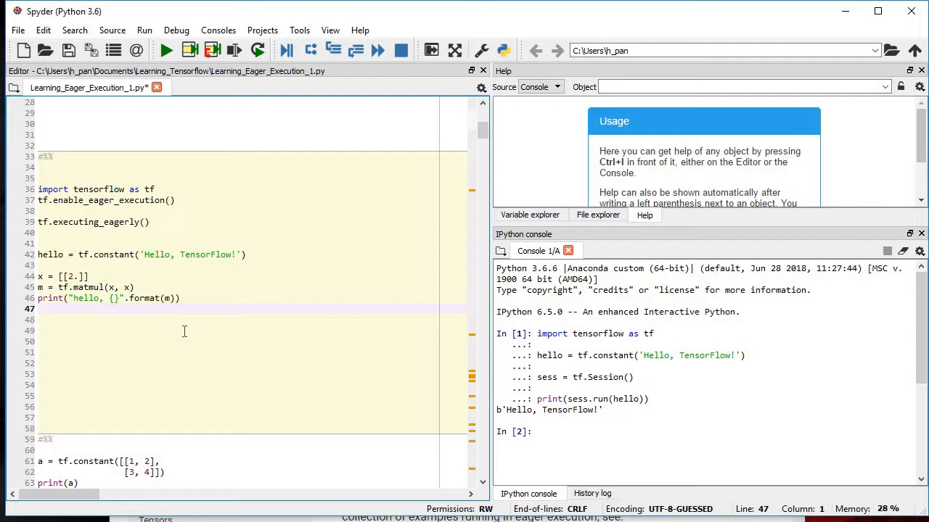
{"action": "mouse_move", "coordinate": [174, 349]}
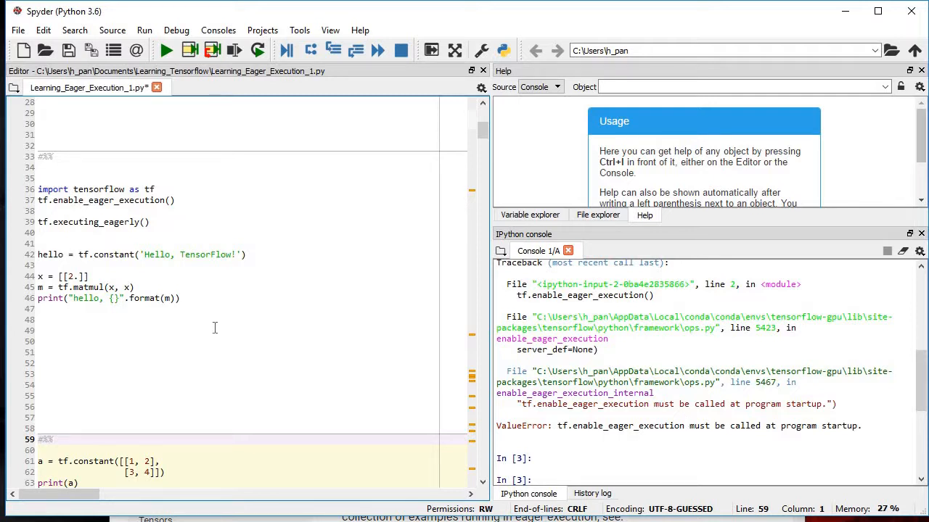
{"action": "left_click", "coordinate": [191, 321]}
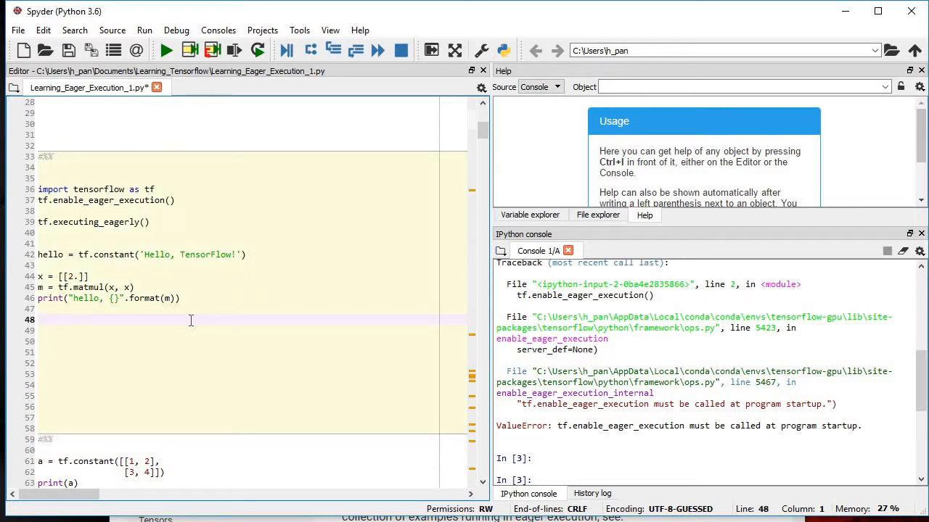
{"action": "mouse_move", "coordinate": [915, 8]}
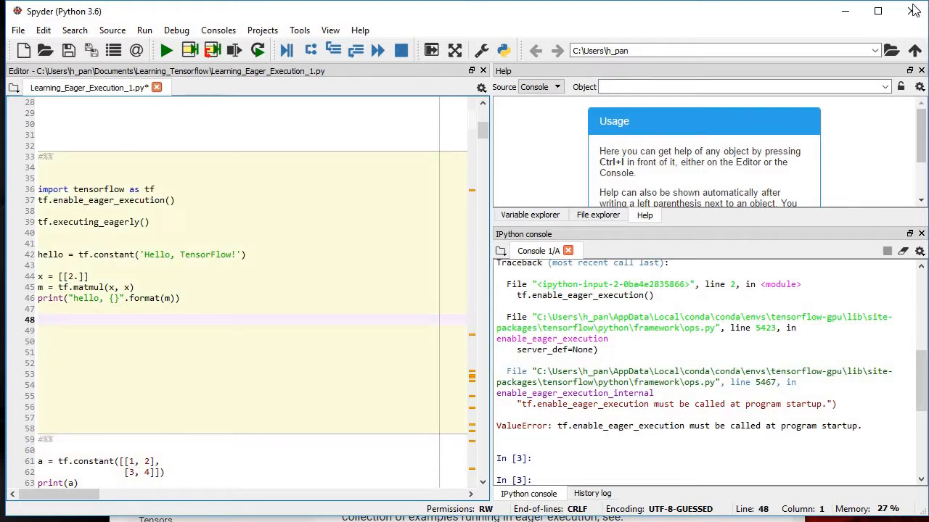
Close Spyder to restart the Python session, saving Learning_Eager_Execution_1.py when prompted.
{"action": "left_click", "coordinate": [914, 11]}
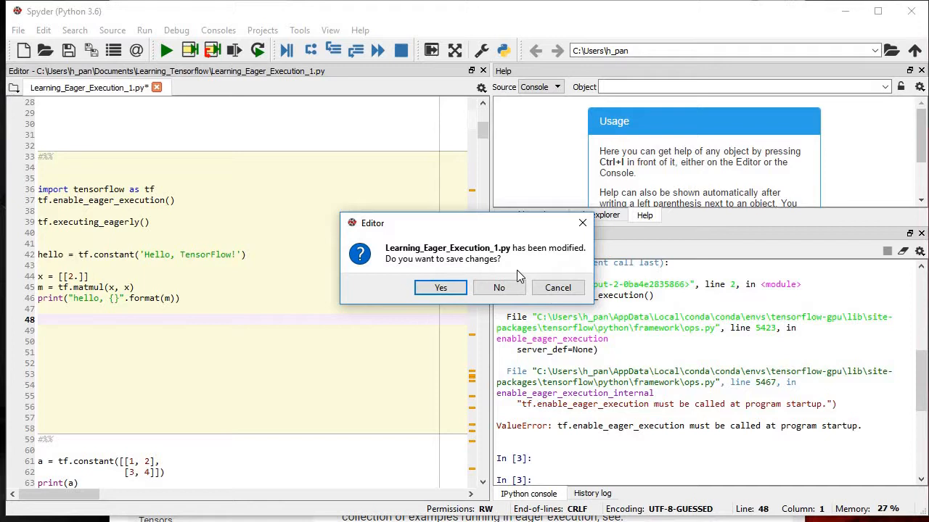
{"action": "mouse_move", "coordinate": [441, 287]}
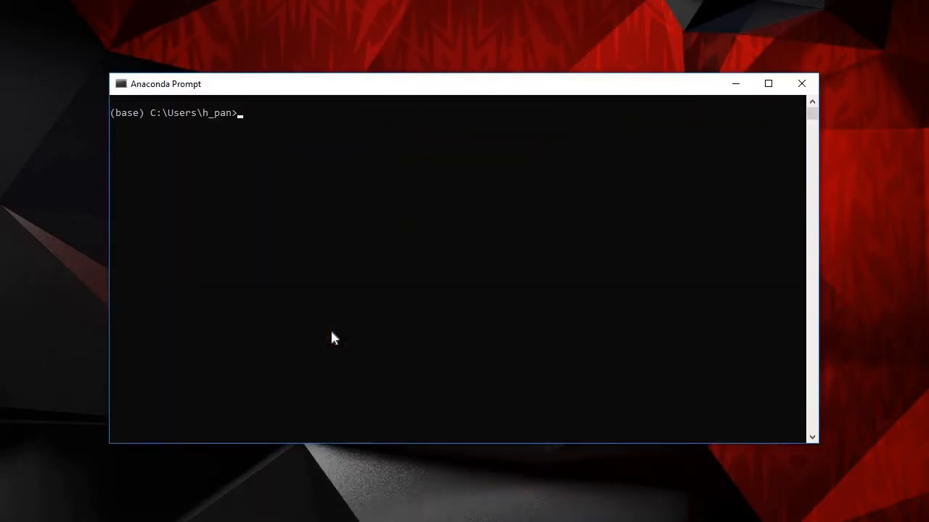
Enter 'activate tensorflow-gpu' in Anaconda Prompt to switch into that environment.
{"action": "type", "text": "activate"}
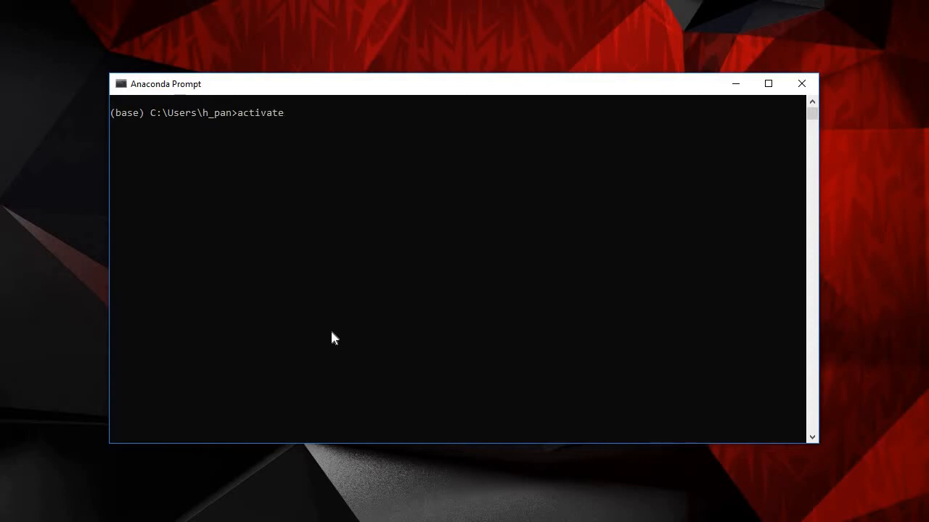
{"action": "type", "text": "tensorf"}
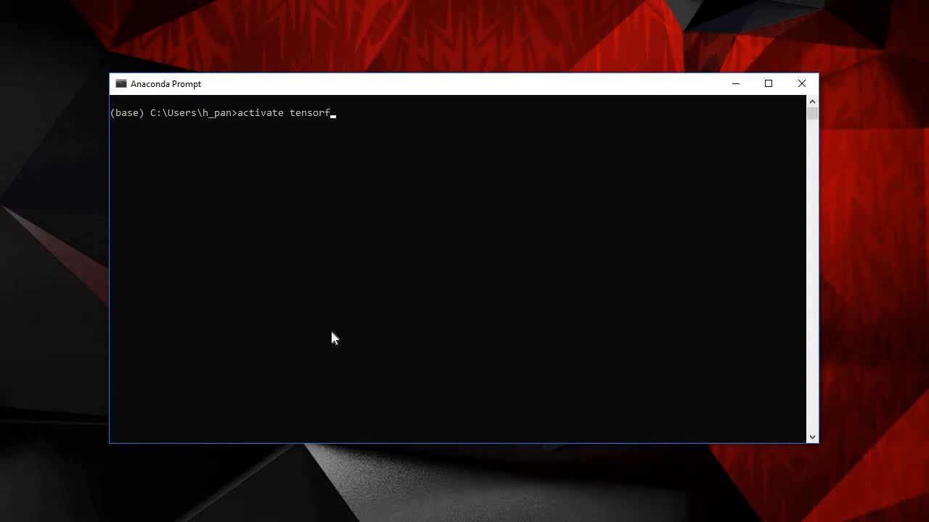
{"action": "type", "text": "low-gpu"}
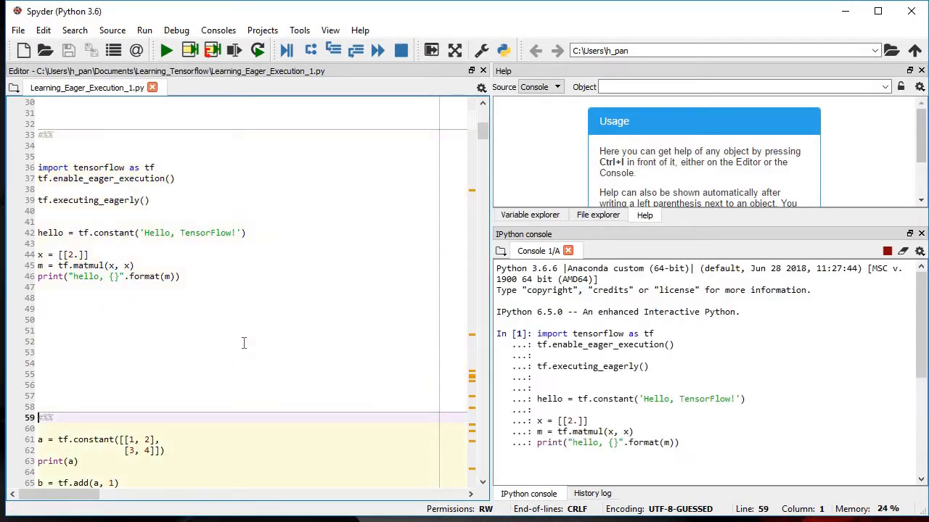
{"action": "mouse_move", "coordinate": [235, 299]}
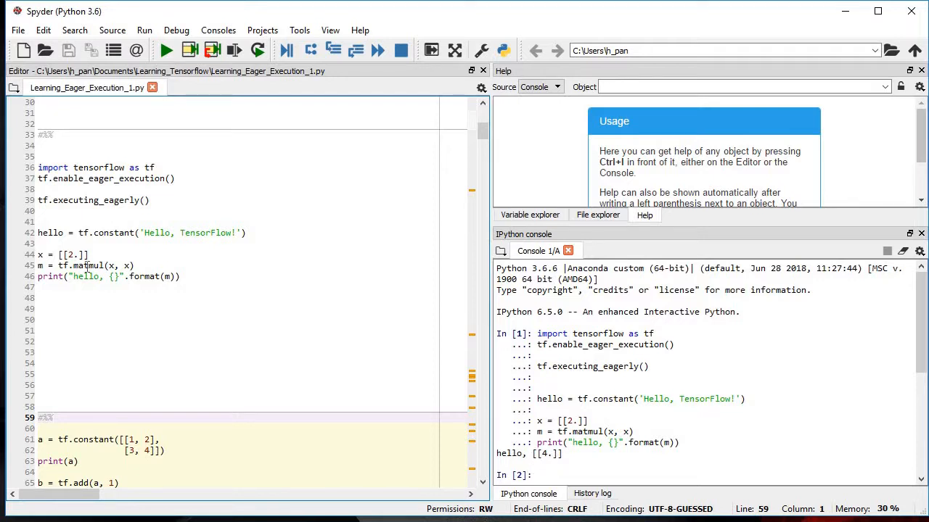
Run the first eager-execution cell in the fresh console, printing hello, [[4.]].
{"action": "left_click", "coordinate": [166, 363]}
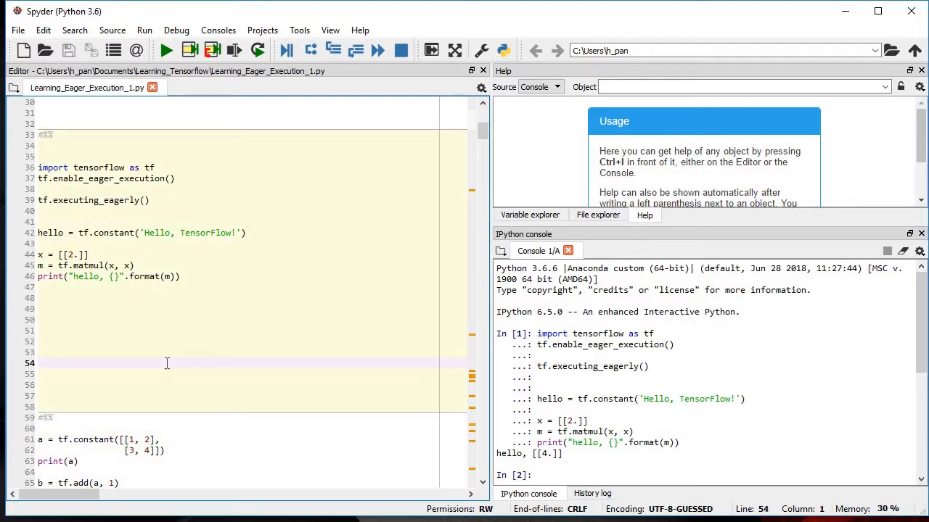
{"action": "scroll", "scroll_direction": "down", "scroll_amount": 3}
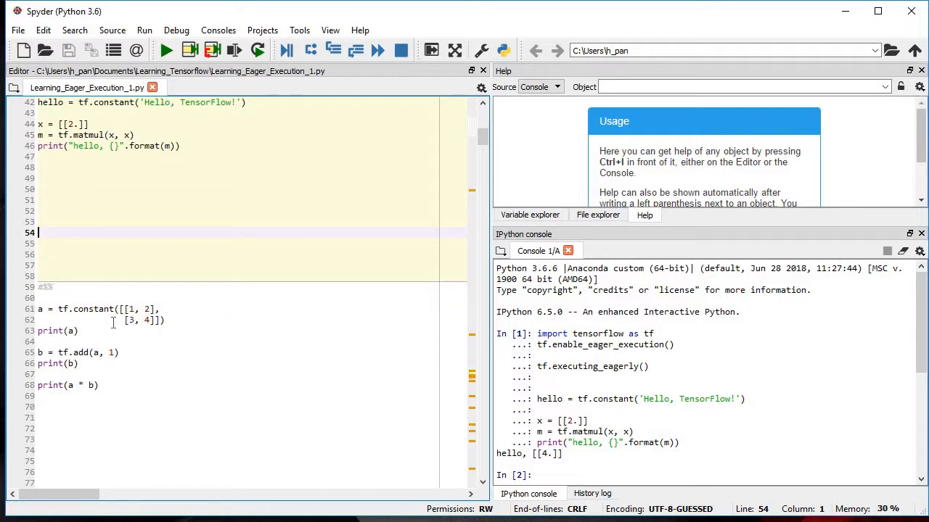
Run the tf.constant/tf.add cell, printing a, a+1 and the product [[2 6],[12 20]].
{"action": "left_click", "coordinate": [166, 371]}
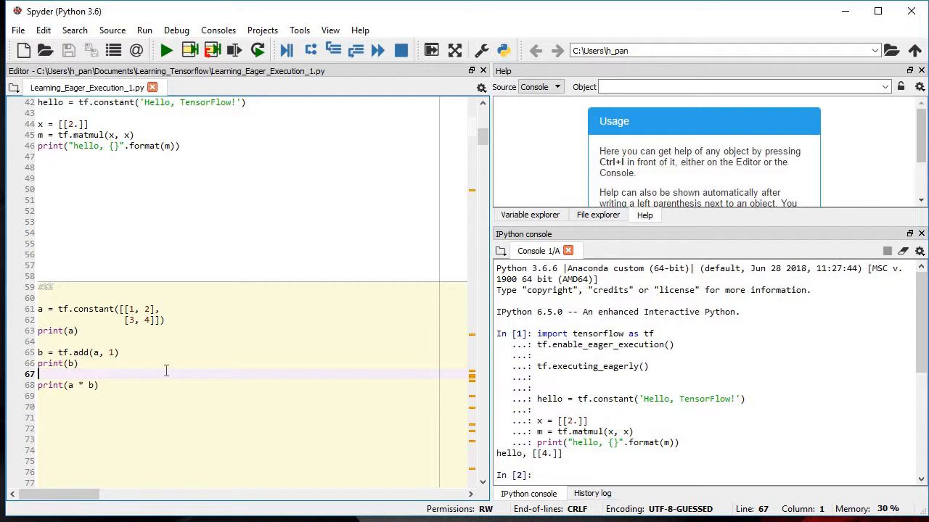
{"action": "scroll", "scroll_direction": "down", "scroll_amount": 3}
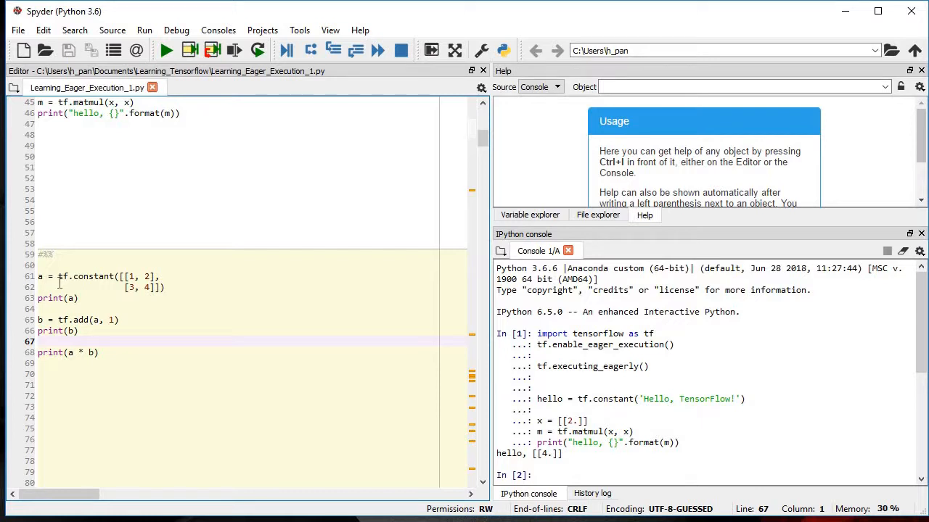
{"action": "mouse_move", "coordinate": [155, 322]}
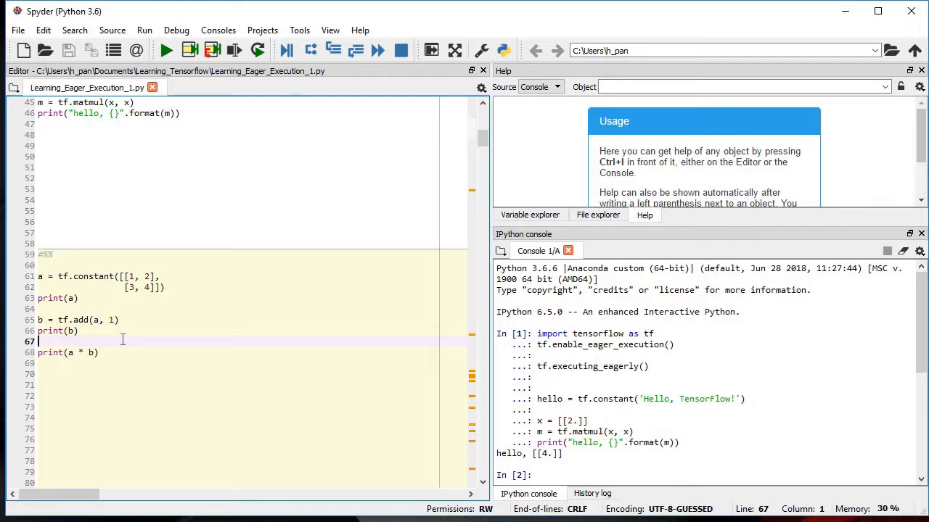
{"action": "mouse_move", "coordinate": [32, 328]}
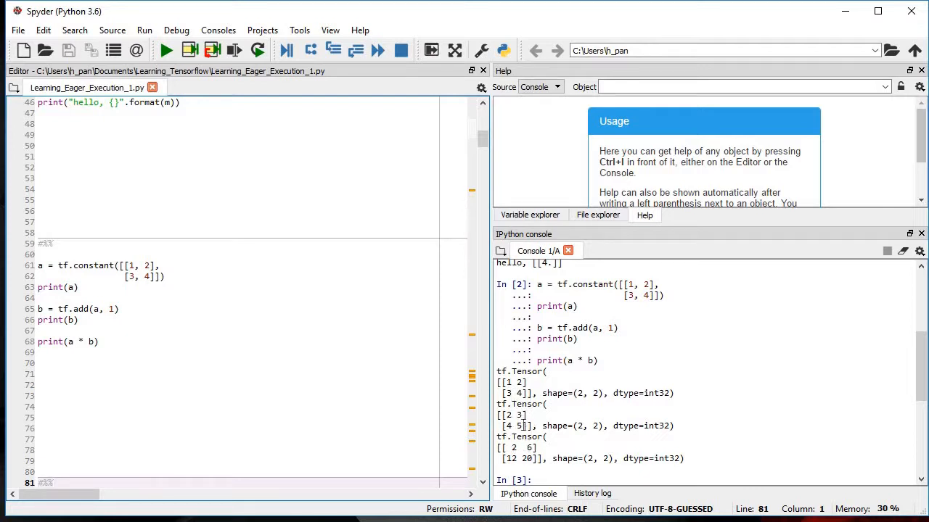
{"action": "left_click", "coordinate": [218, 428]}
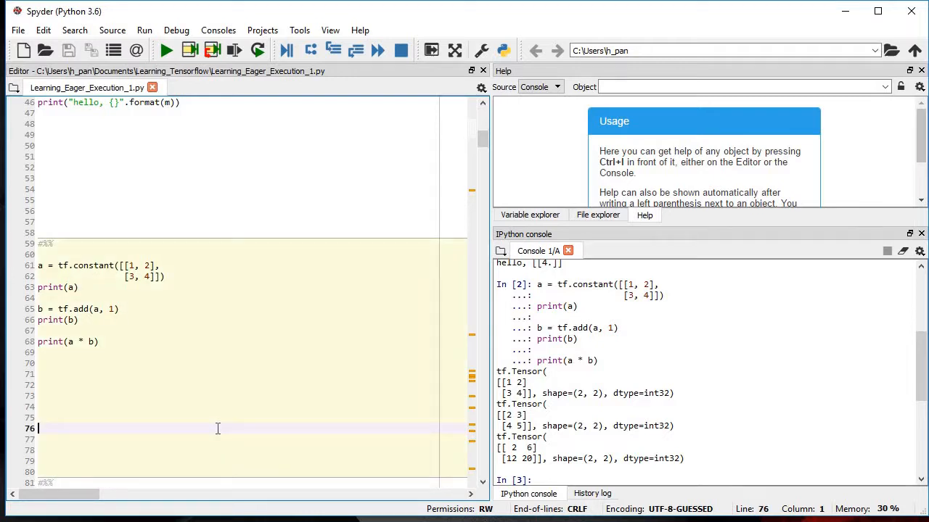
Scroll to the 'import numpy as np' cell that computes np.multiply(a, b) and a.numpy().
{"action": "scroll", "scroll_direction": "down", "scroll_amount": 3}
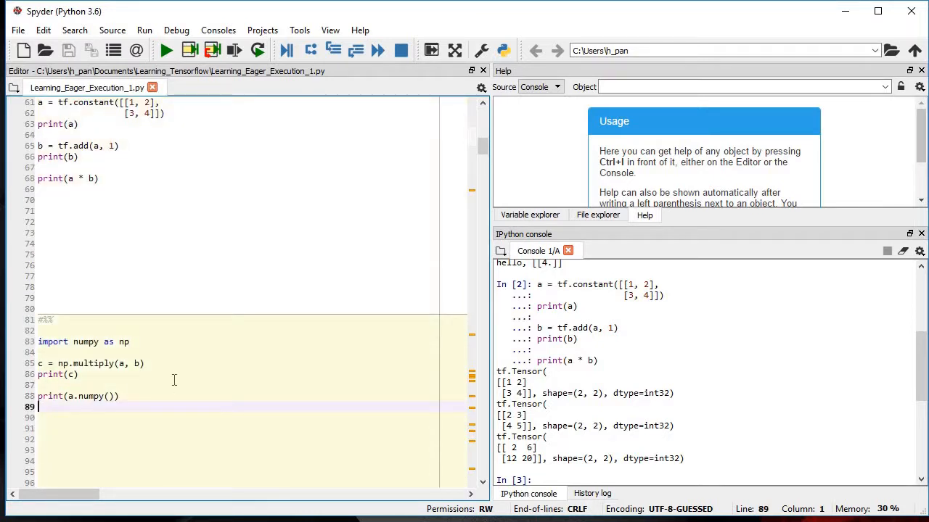
{"action": "scroll", "scroll_direction": "up", "scroll_amount": 3}
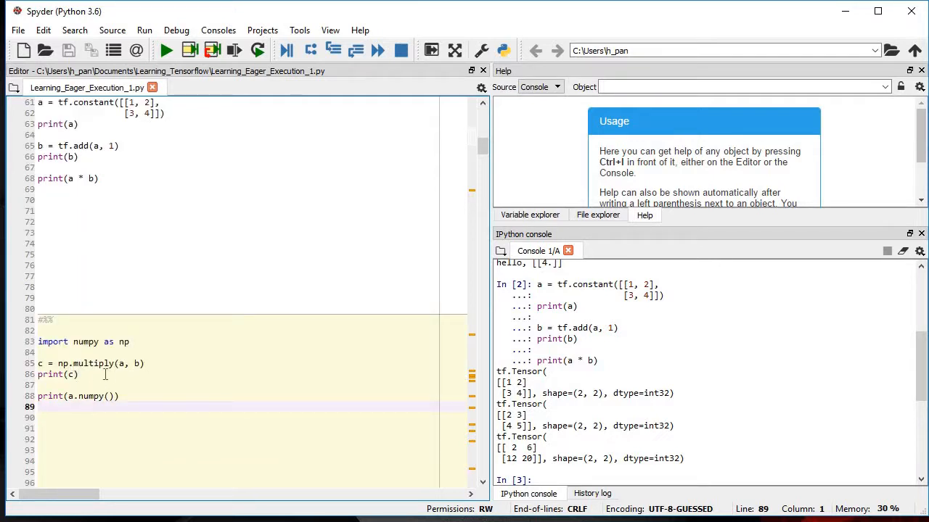
{"action": "mouse_move", "coordinate": [186, 396]}
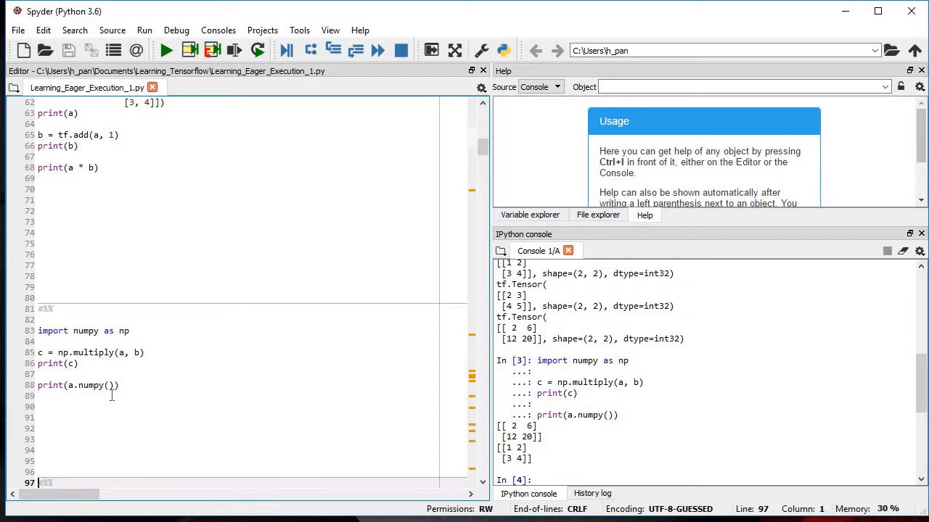
{"action": "mouse_move", "coordinate": [302, 334]}
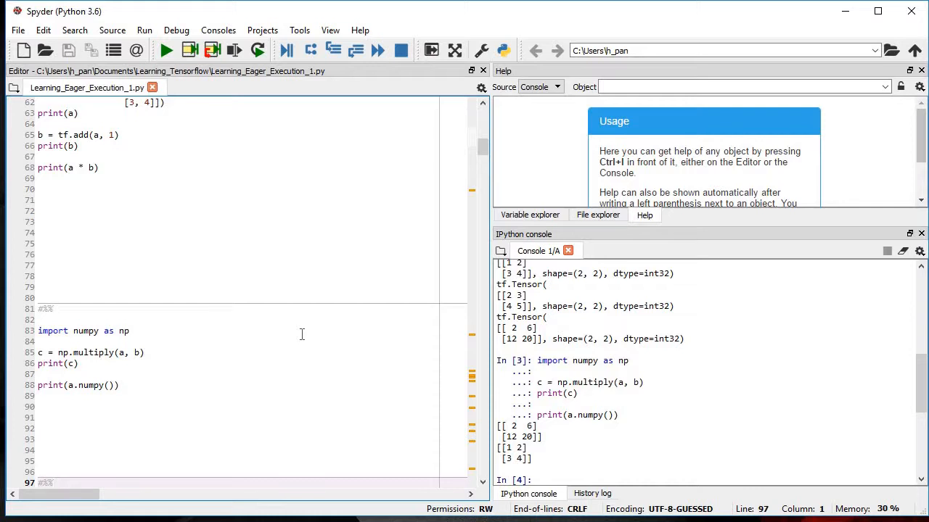
{"action": "mouse_move", "coordinate": [168, 389]}
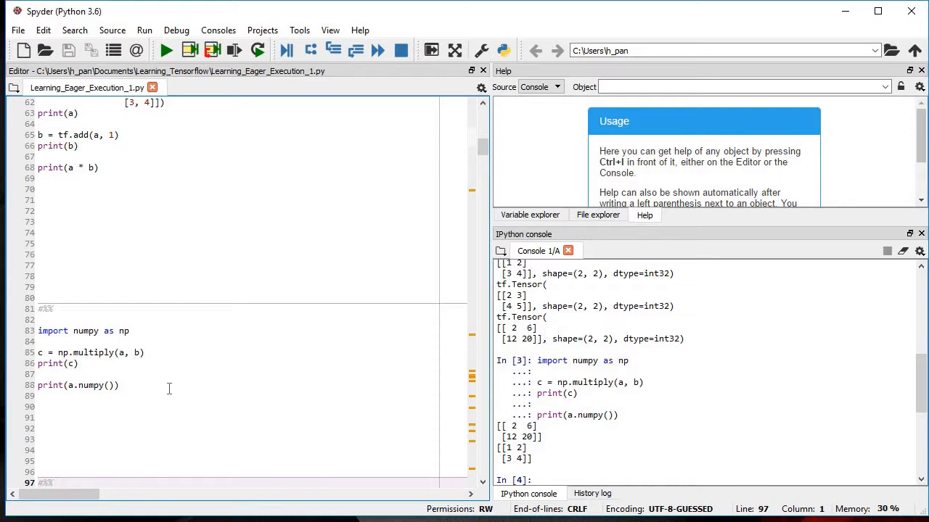
Run the Dynamic control flow cell so the console prints fizzbuzz(15): 1, 2, Fizz, 4, Buzz … FizzBuzz.
{"action": "scroll", "scroll_direction": "down", "scroll_amount": 3}
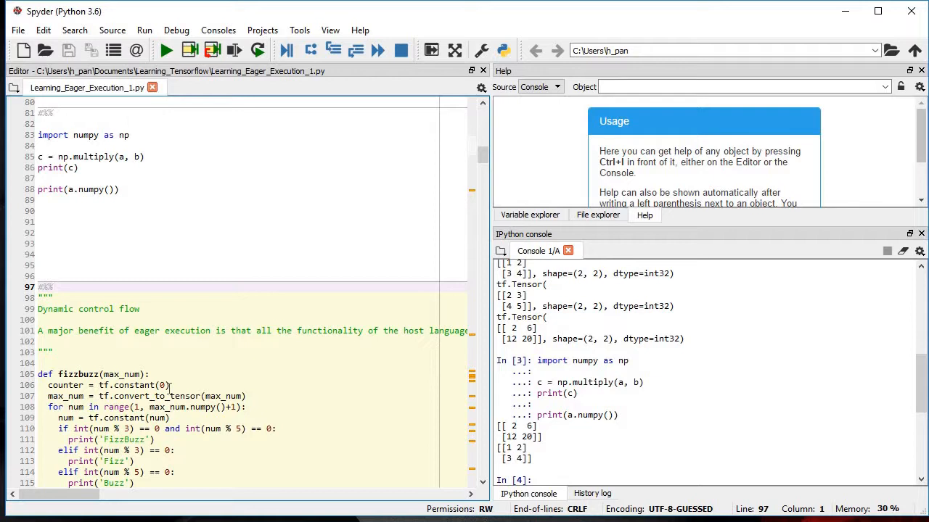
{"action": "scroll", "scroll_direction": "down", "scroll_amount": 3}
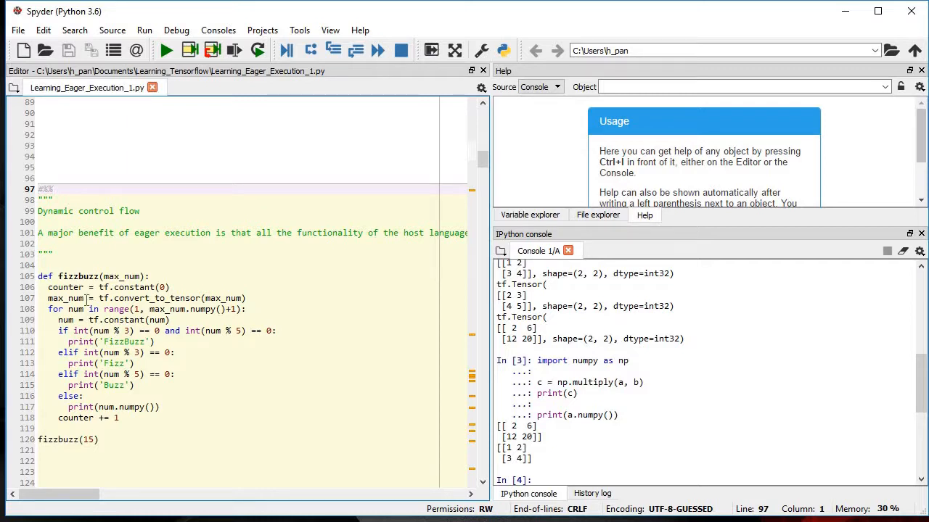
{"action": "mouse_move", "coordinate": [206, 383]}
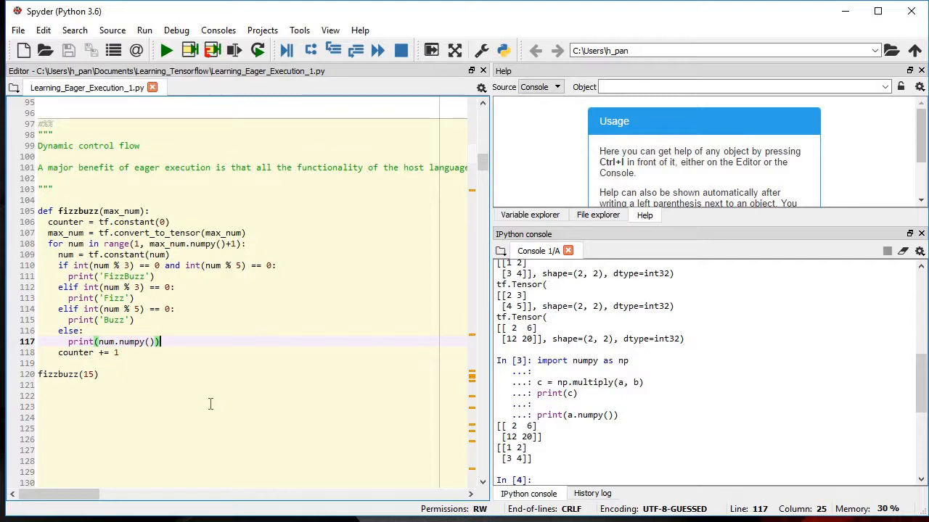
{"action": "left_click", "coordinate": [165, 50]}
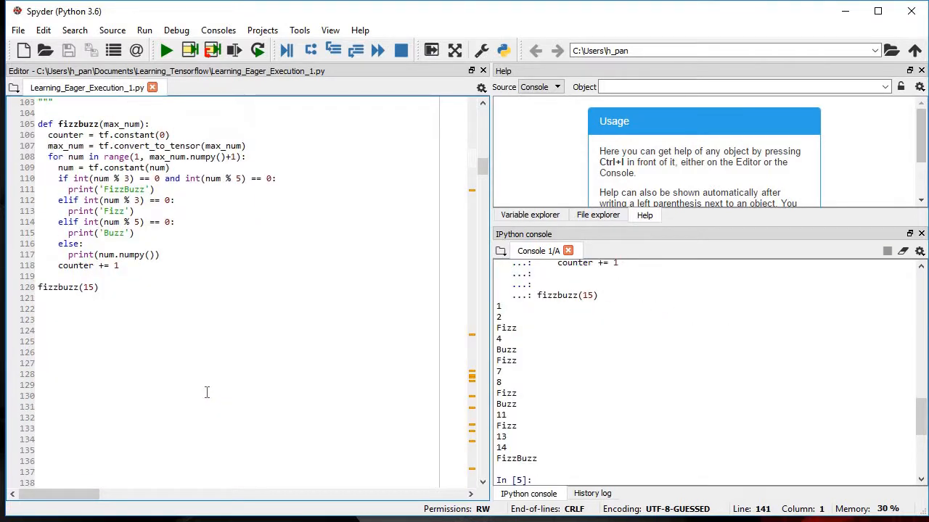
{"action": "scroll", "scroll_direction": "up", "scroll_amount": 3}
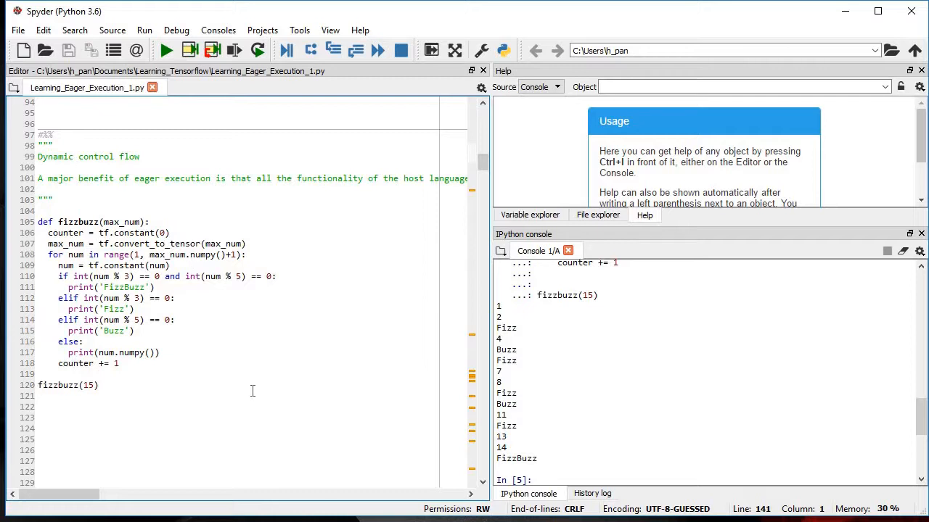
{"action": "mouse_move", "coordinate": [164, 372]}
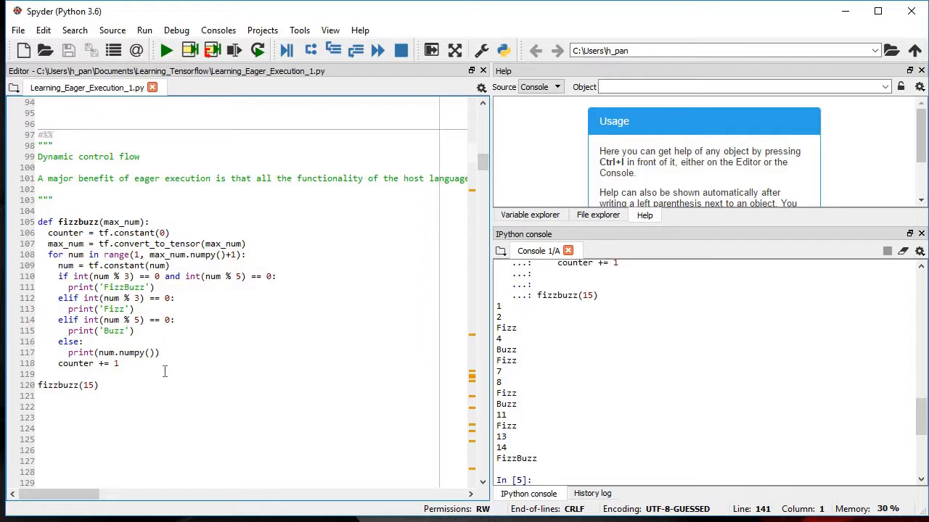